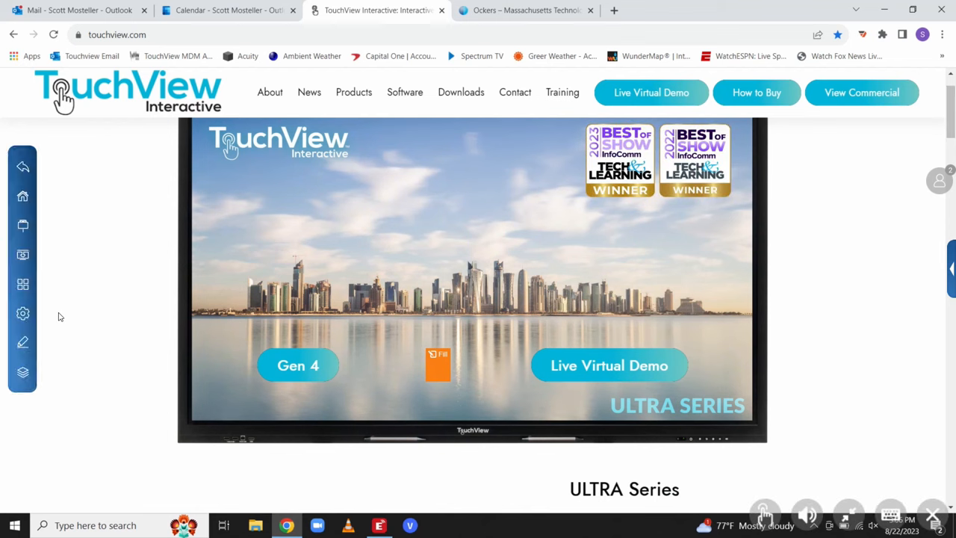
Collapse the left TouchView toolbar into its edge tab to reveal the touchview.com page
{"action": "left_click", "coordinate": [6, 267]}
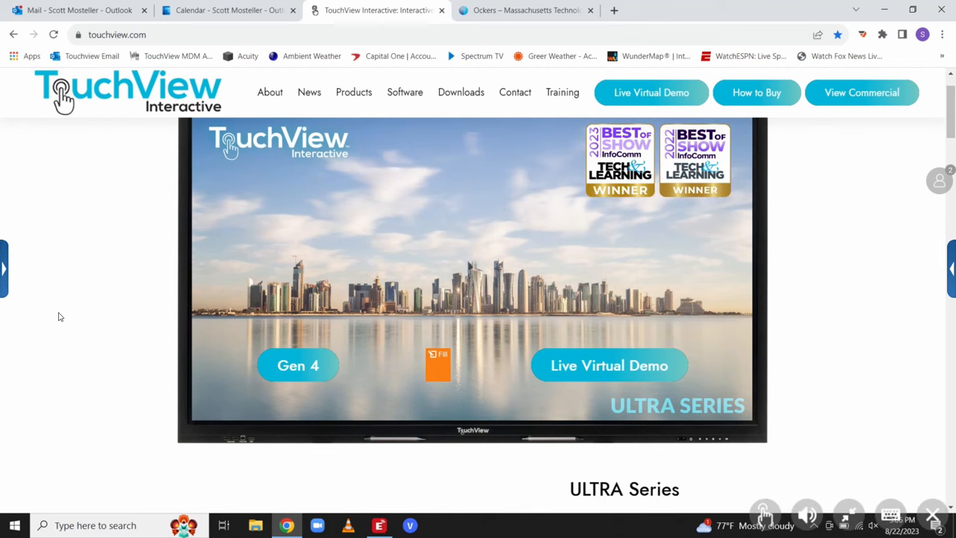